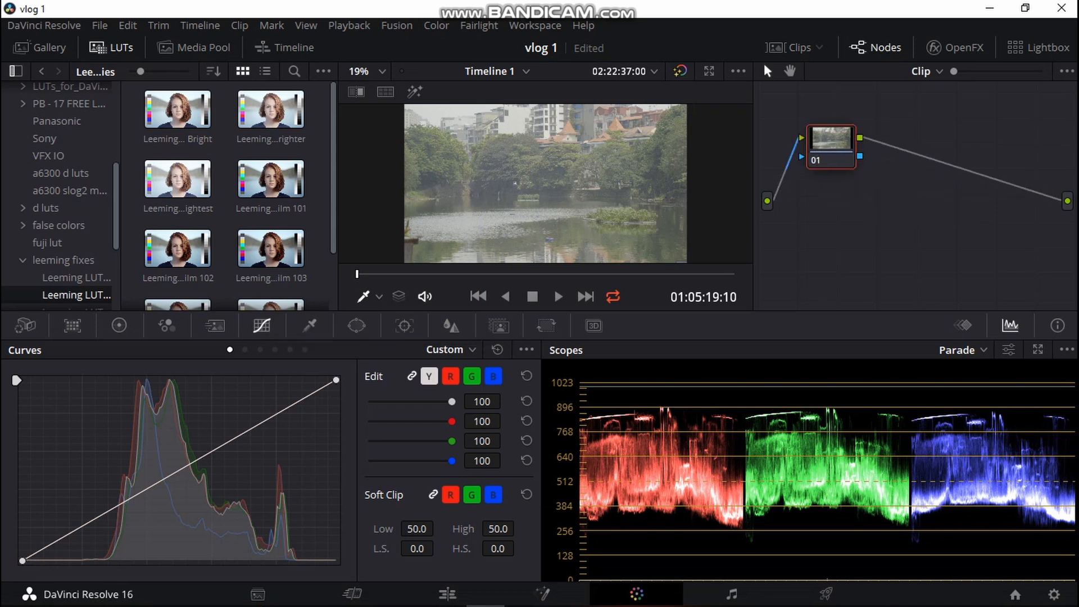
- Show the Primaries Wheels palette and deepen contrast to lift -0.12, gamma -0.01, gain 0.93
left_click(120, 326)
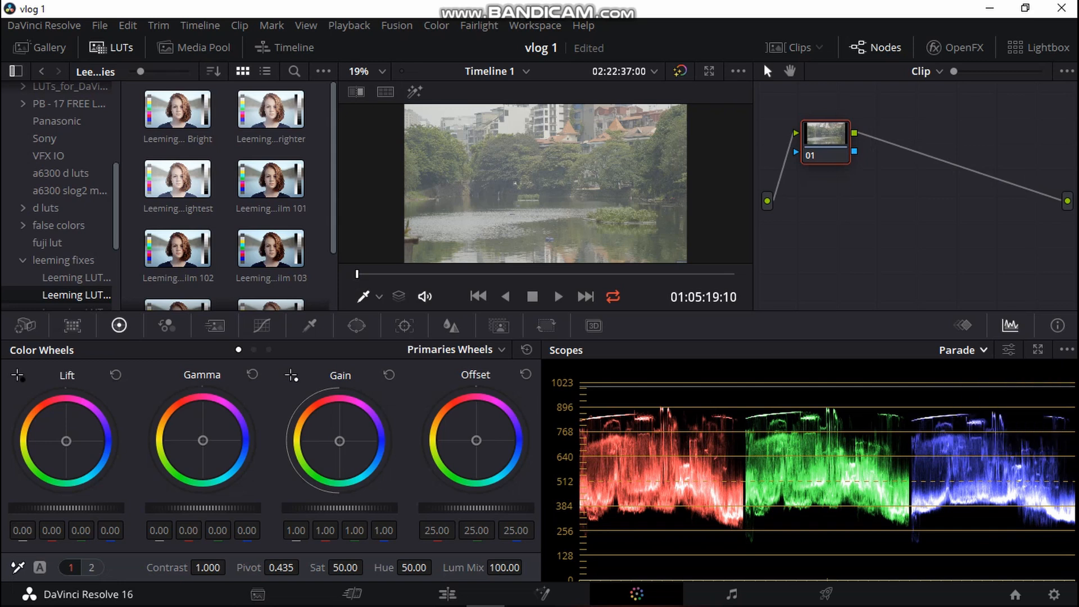
left_click(954, 351)
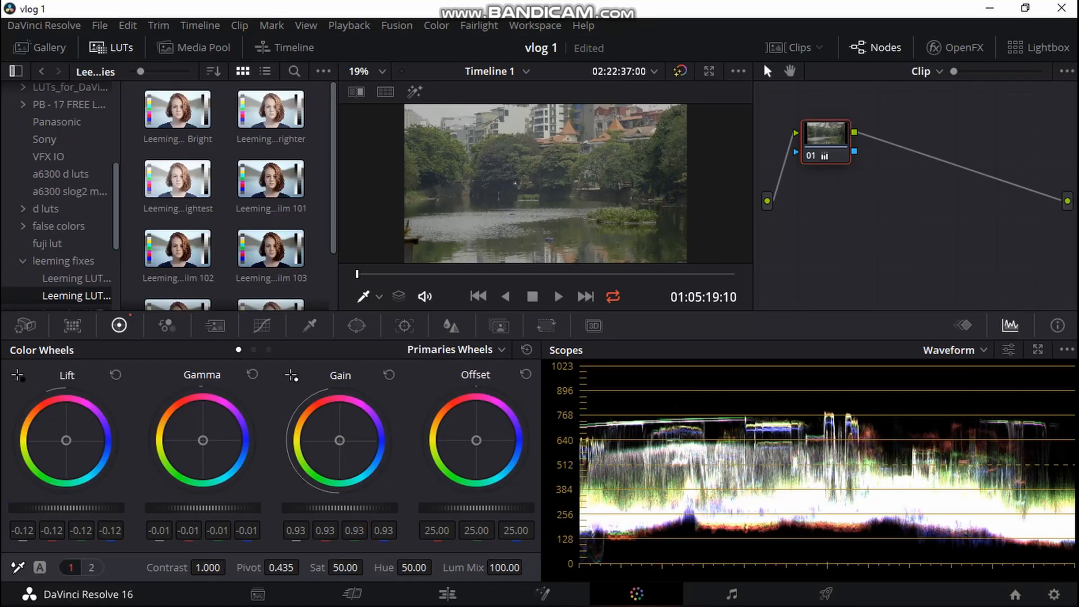
mouse_move(826, 137)
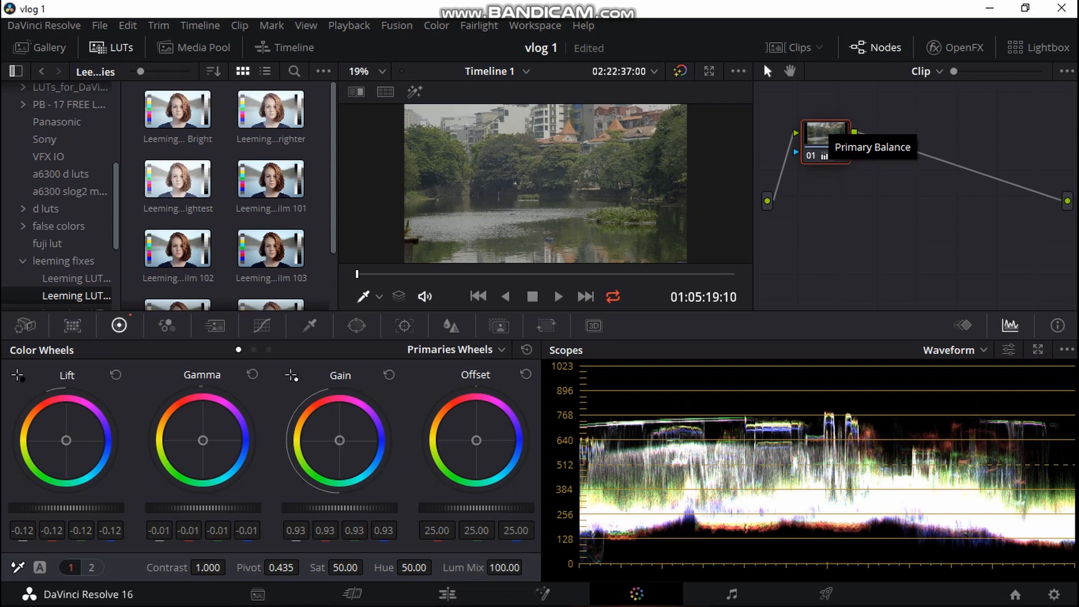
mouse_move(177, 252)
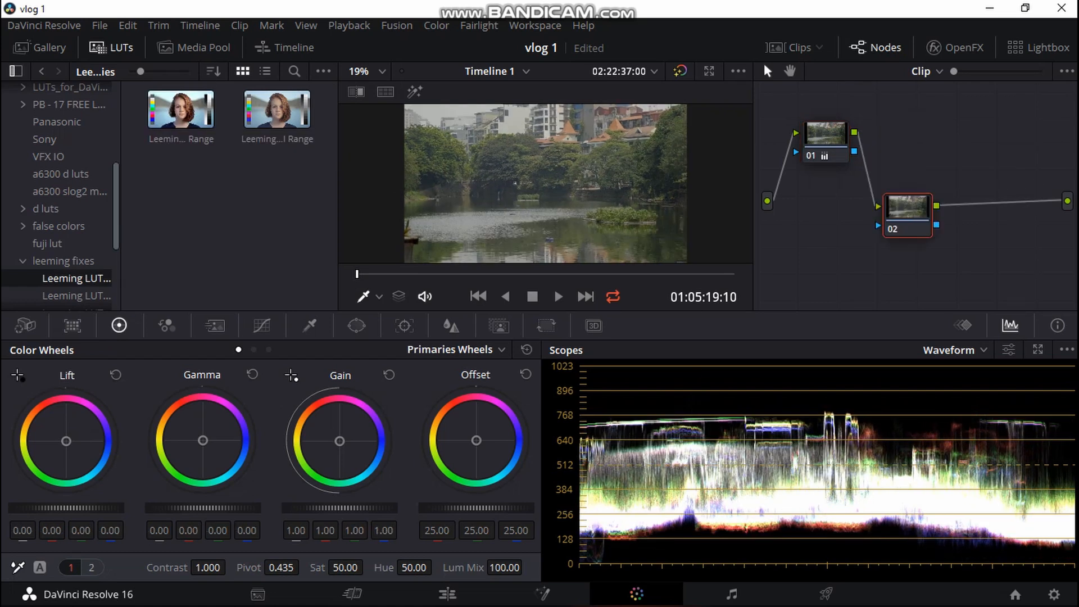
mouse_move(181, 110)
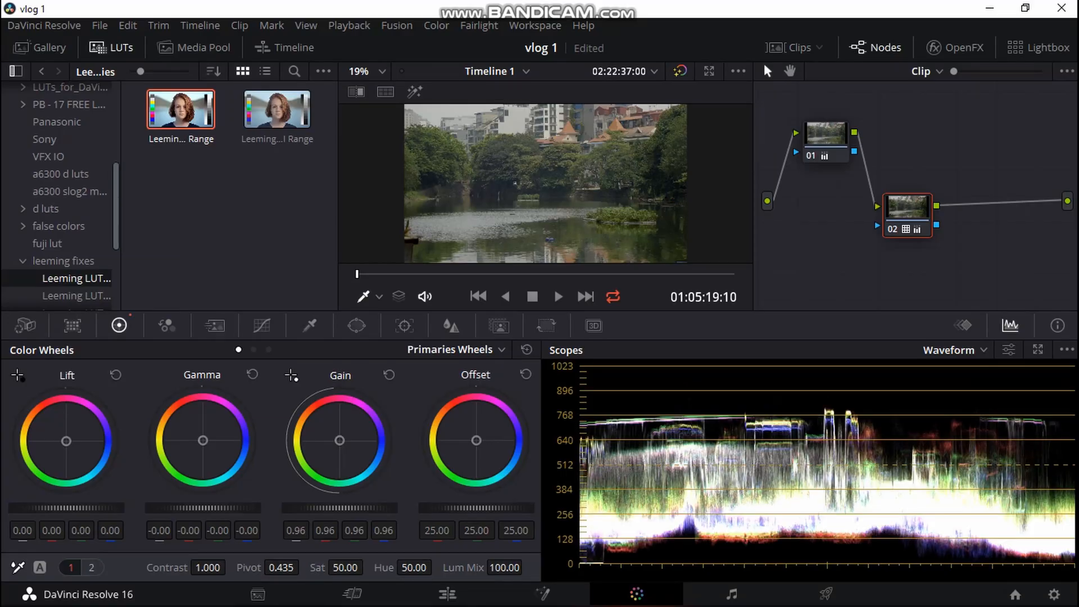
mouse_move(904, 215)
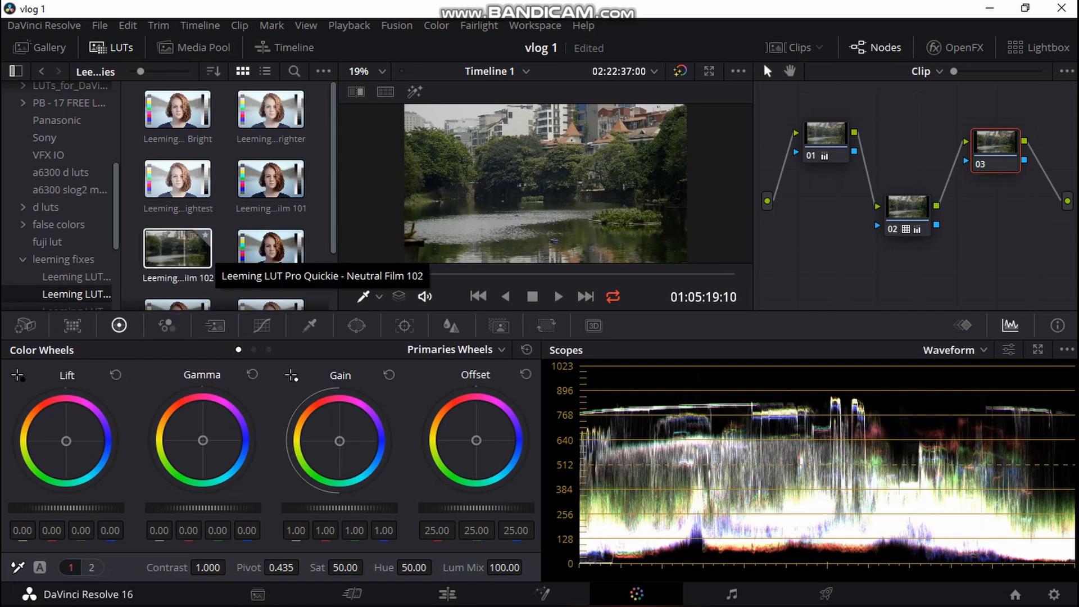
mouse_move(270, 253)
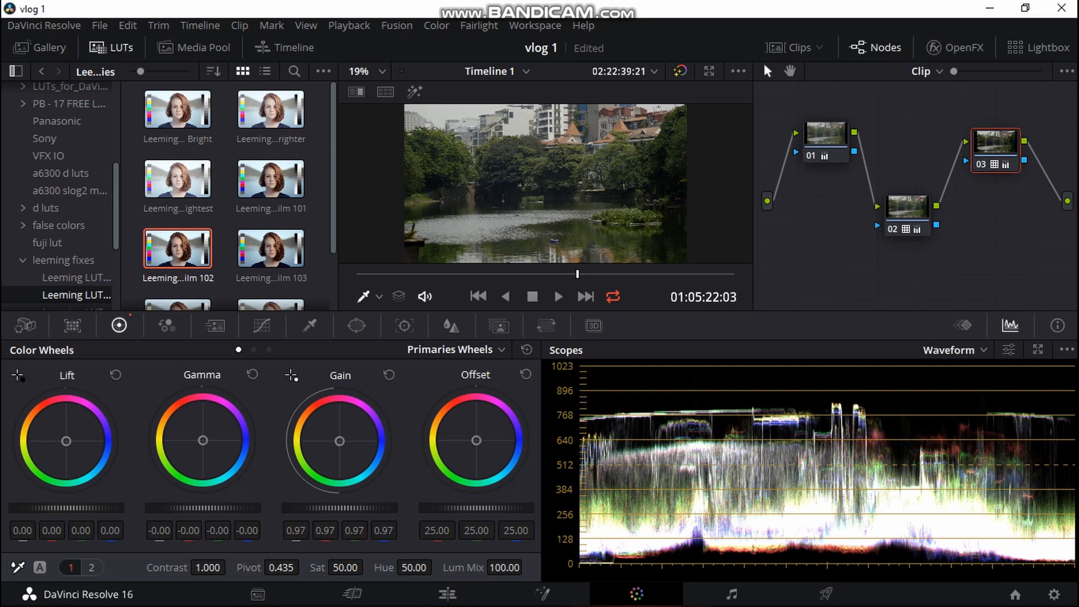
mouse_move(829, 137)
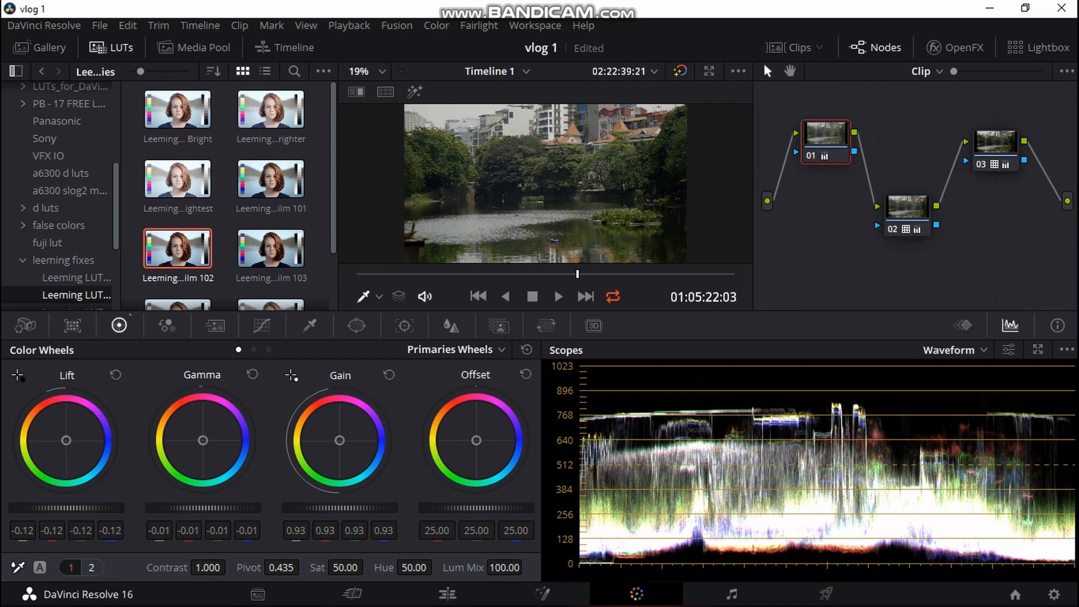
- Warm node 01's Temp to 200 on wheels page 2, then return to the saturation field
left_click(82, 566)
type("200")
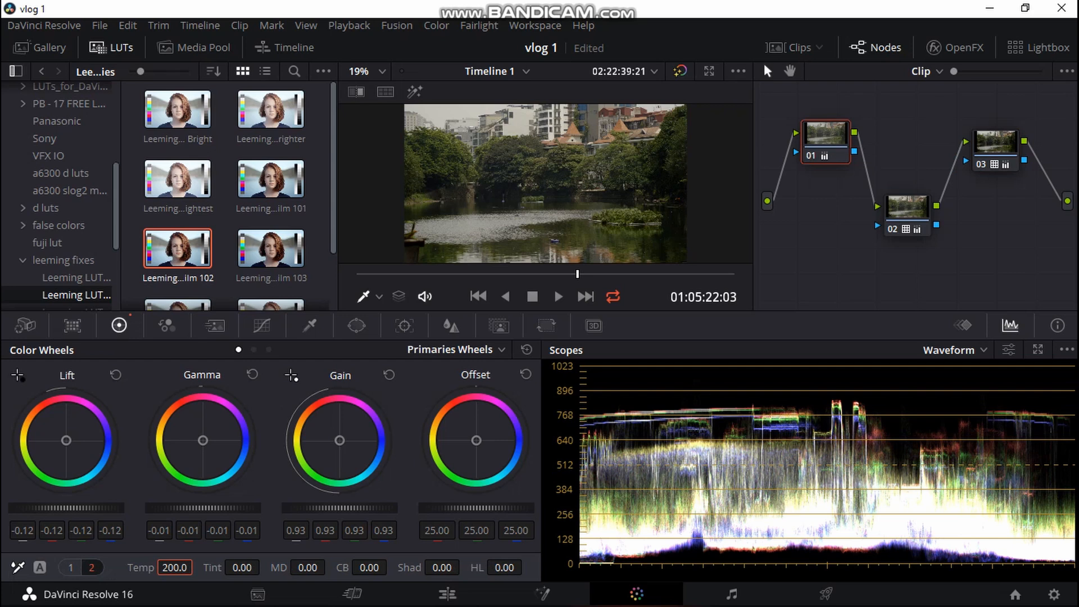
left_click(72, 567)
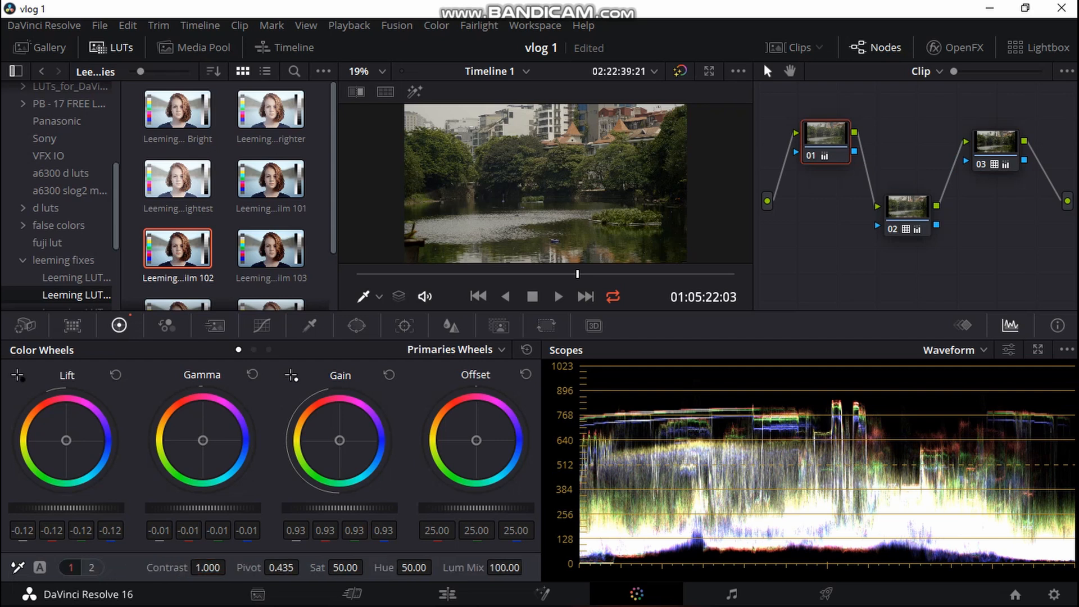
left_click(343, 568)
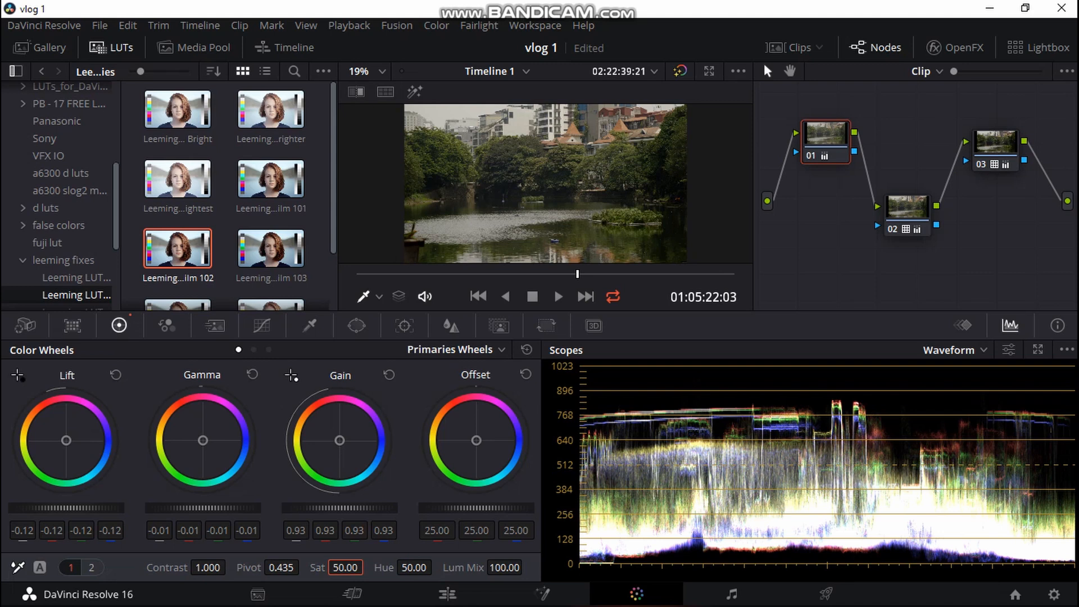